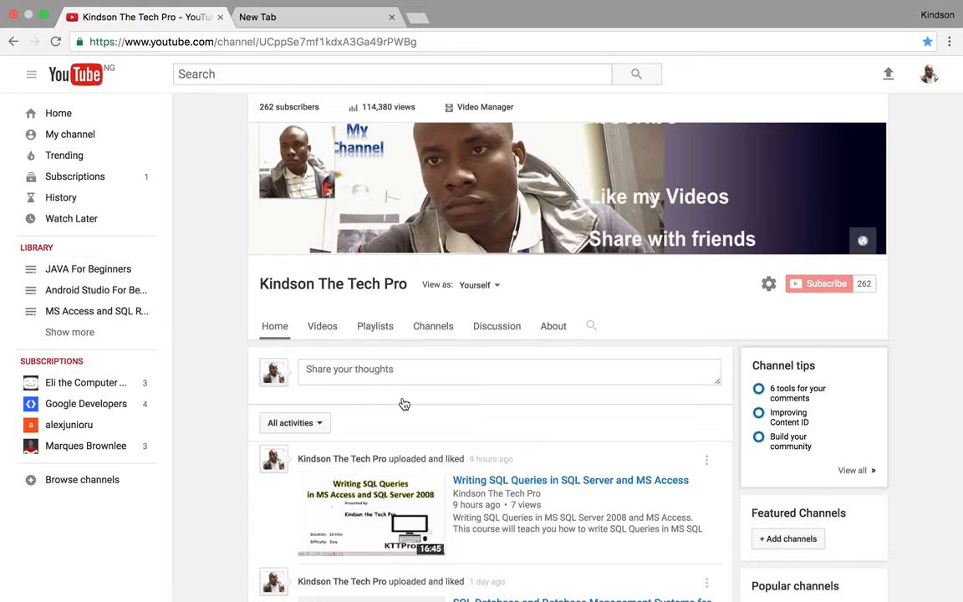
mouse_move(395, 338)
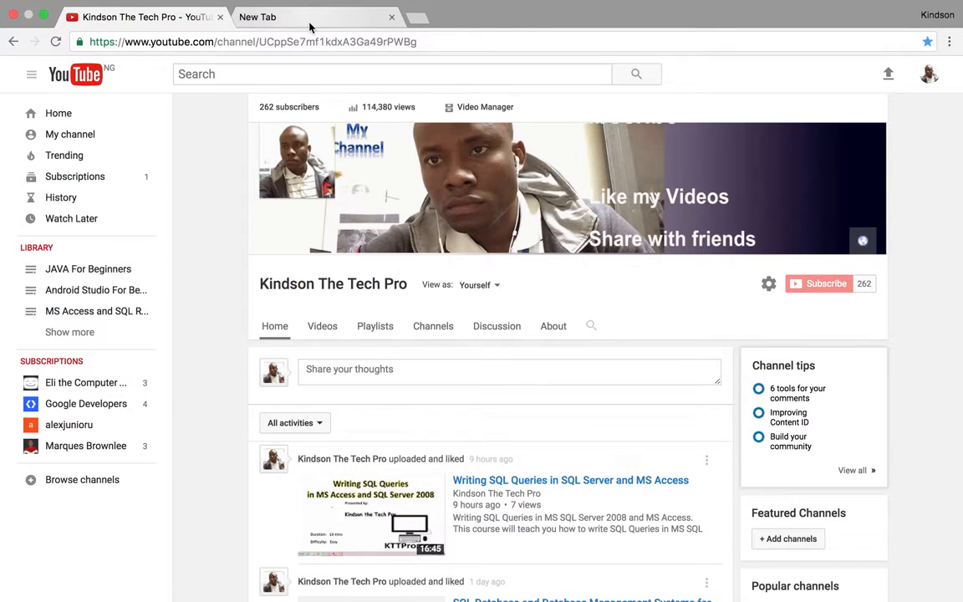
mouse_move(317, 17)
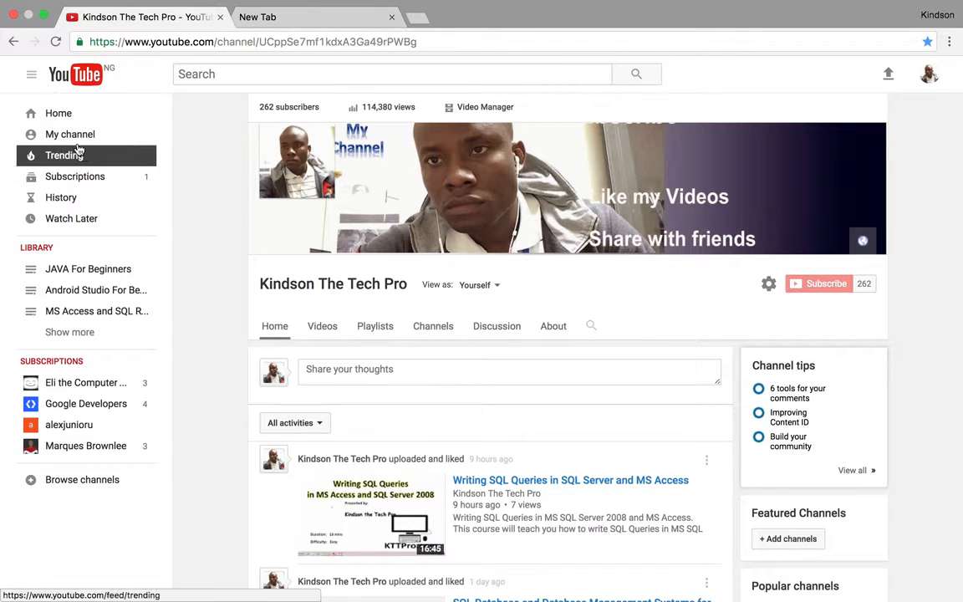
Go to Creator Studio from the account menu under the profile avatar
click(32, 74)
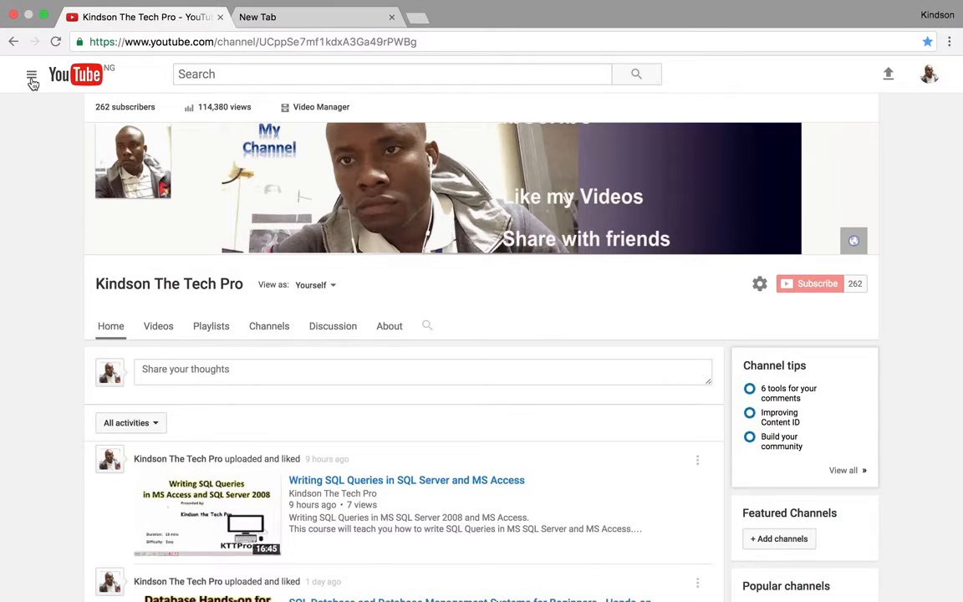
click(32, 73)
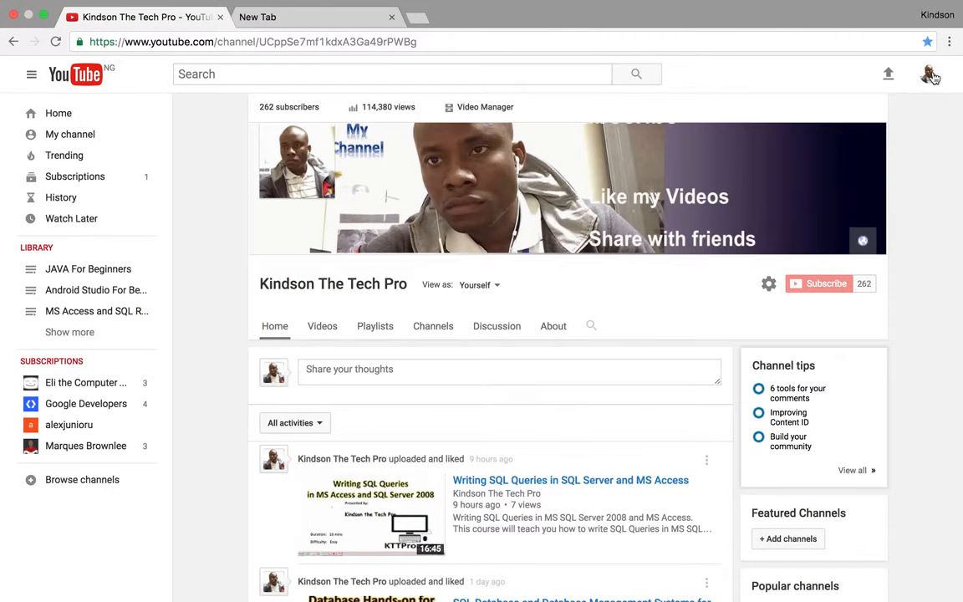
click(930, 73)
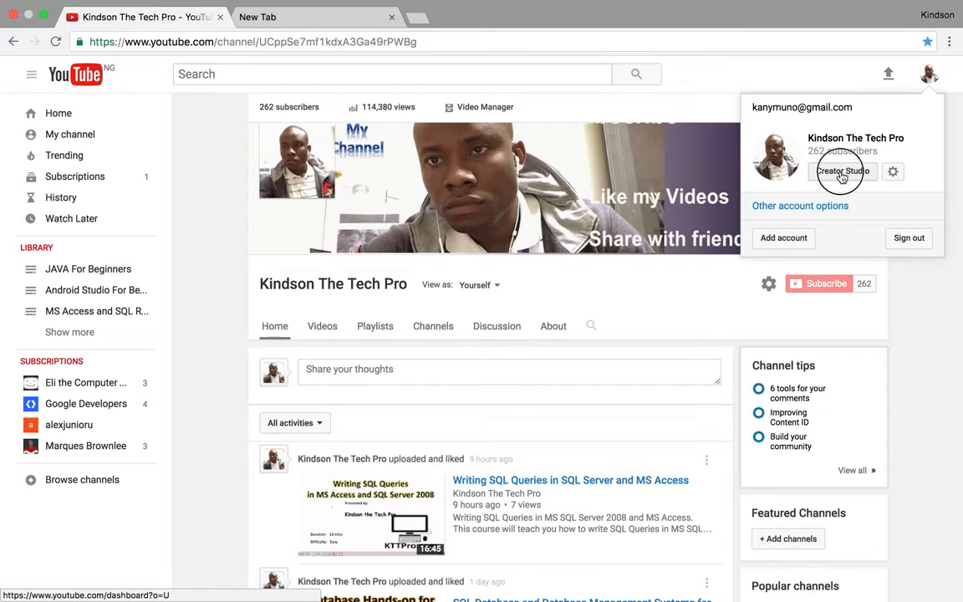
click(843, 170)
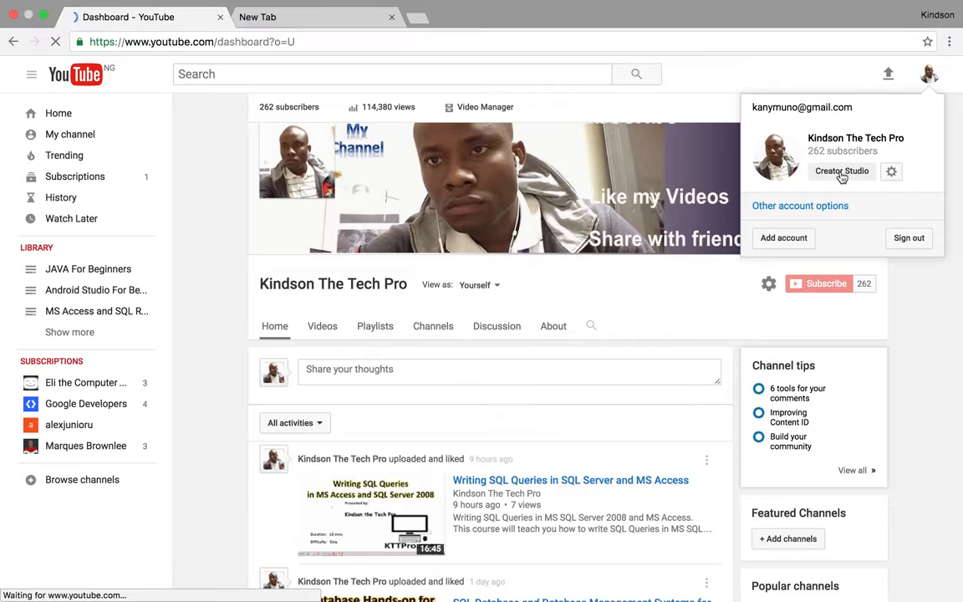
click(842, 171)
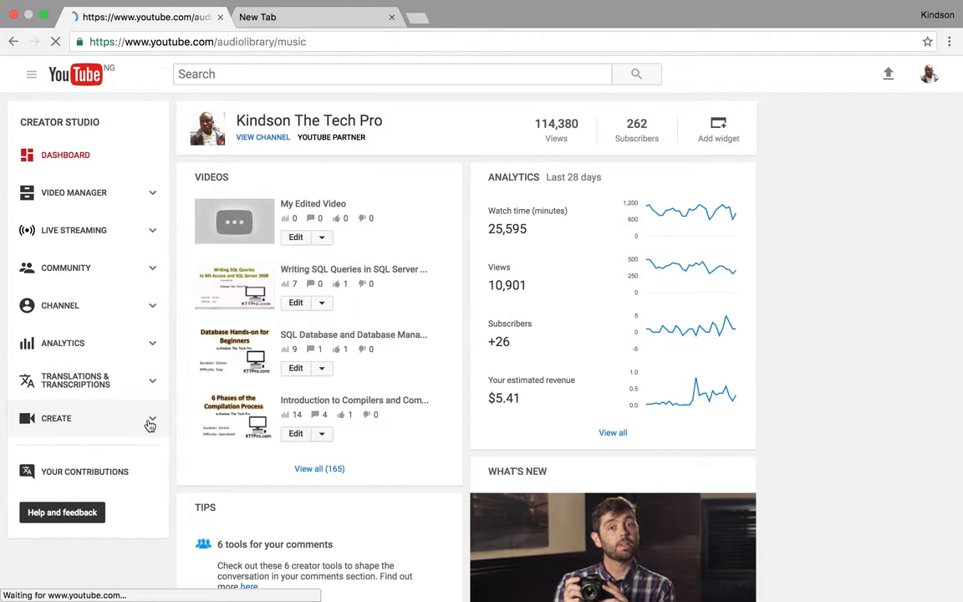
Launch the Video Editor from the Create section of the left menu
click(56, 418)
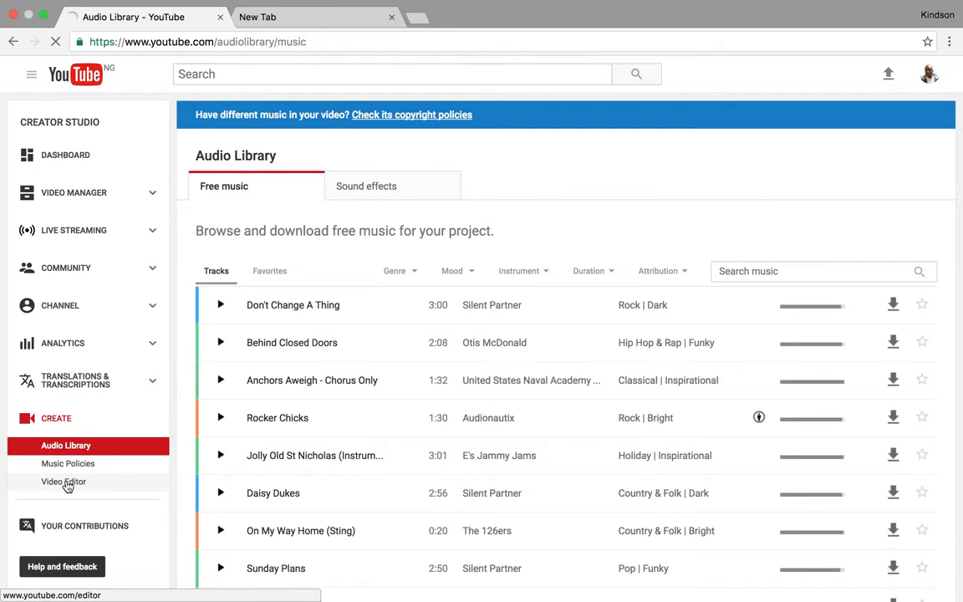
click(64, 482)
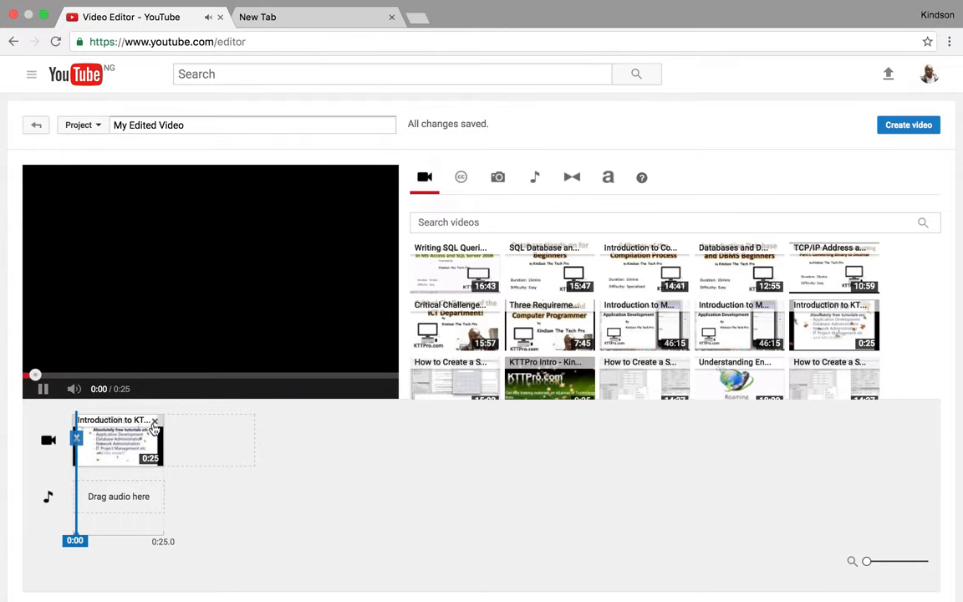
Remove the old clip from the timeline and select the 25-second intro clip
click(154, 421)
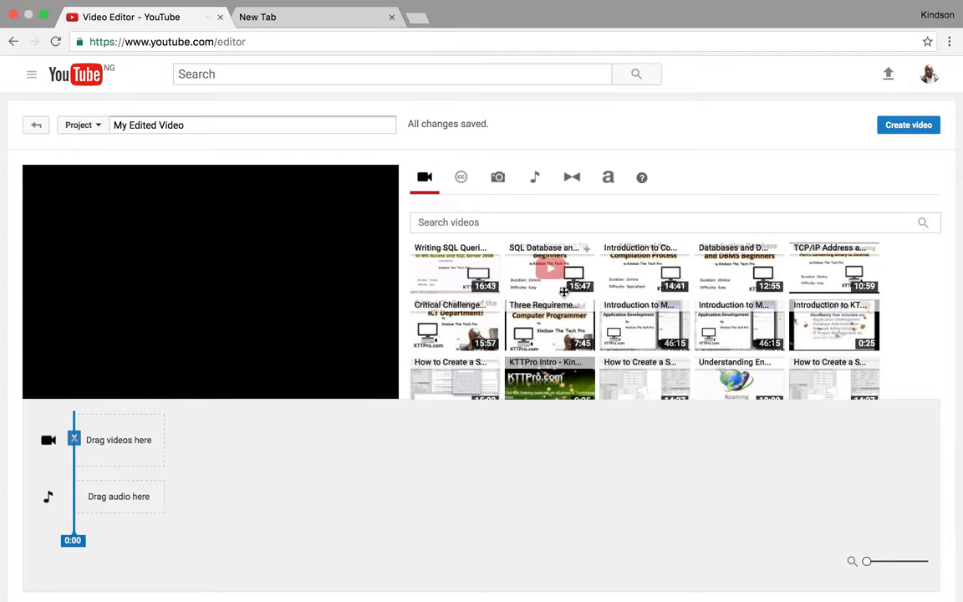
mouse_move(652, 325)
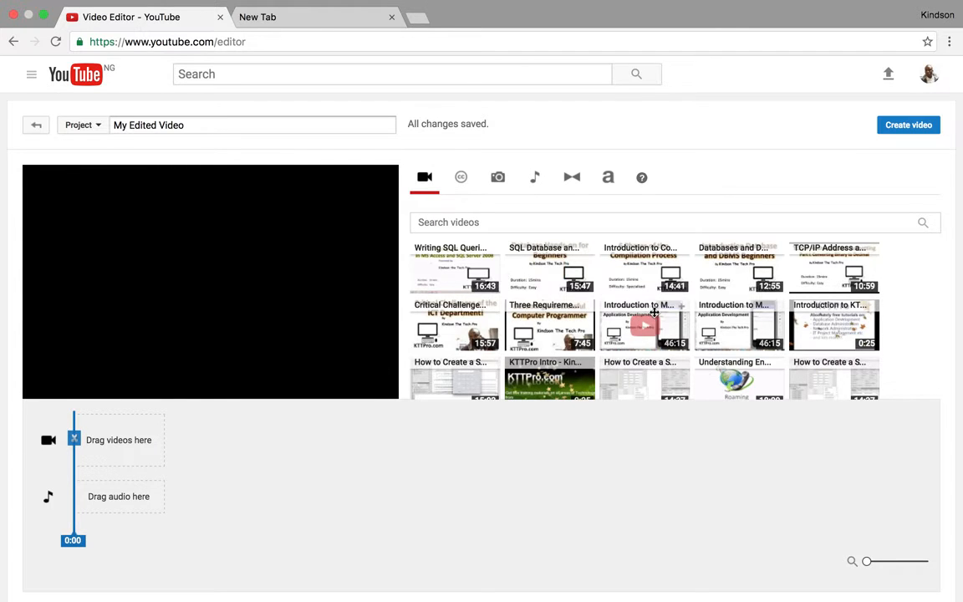
mouse_move(833, 325)
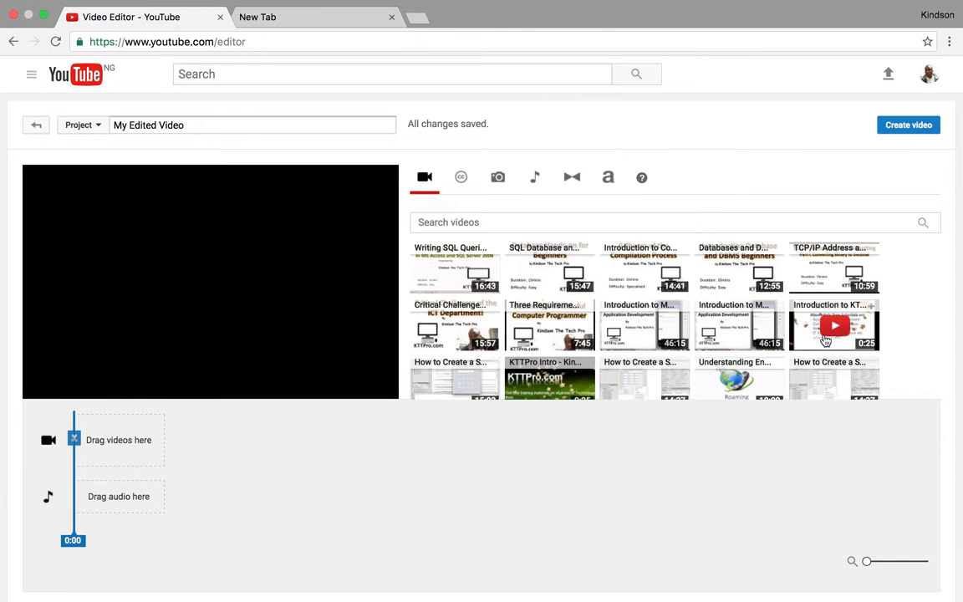
click(833, 324)
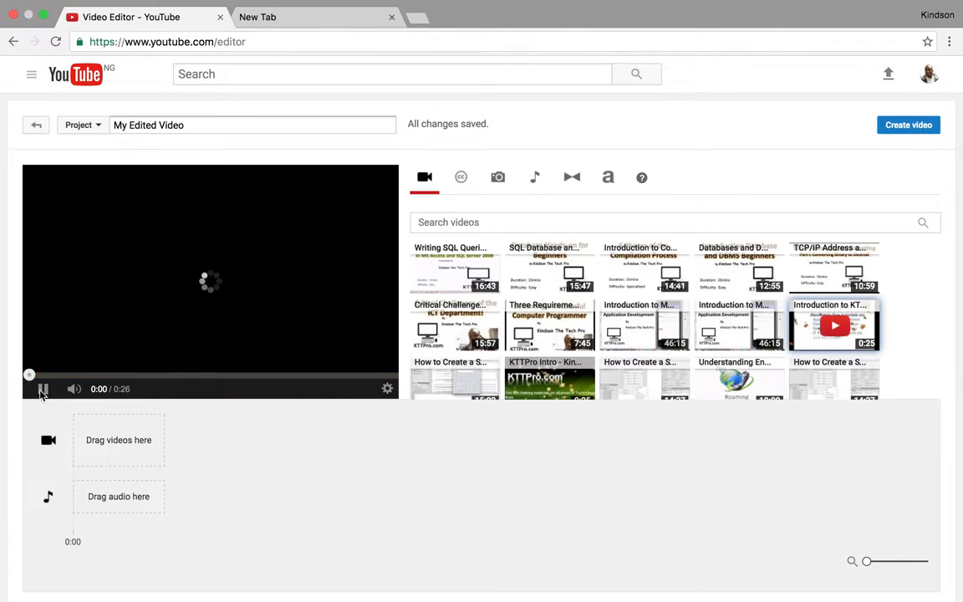
Preview the Introduction to KTTPro clip with play and pause up to about 0:07
click(43, 388)
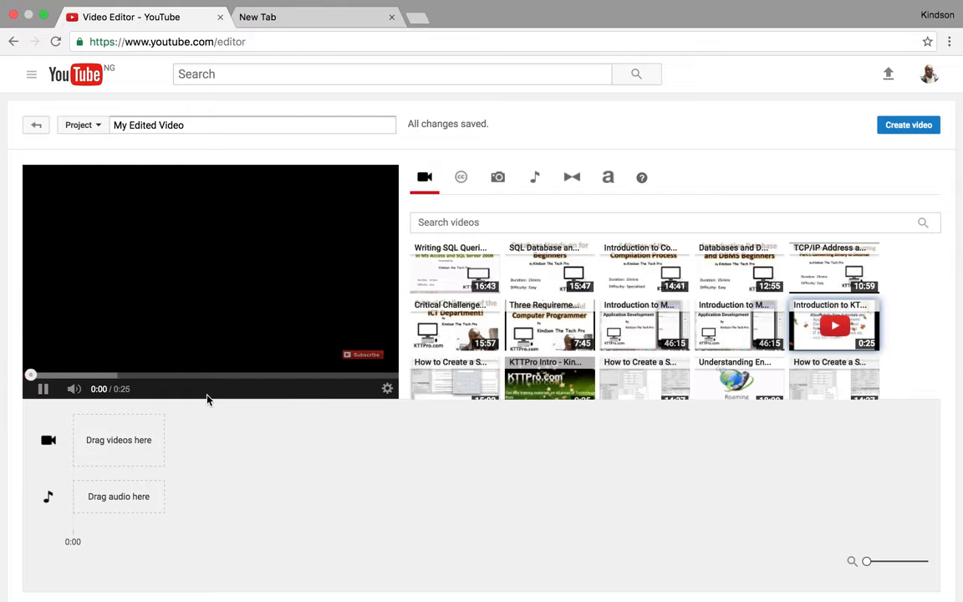
click(44, 388)
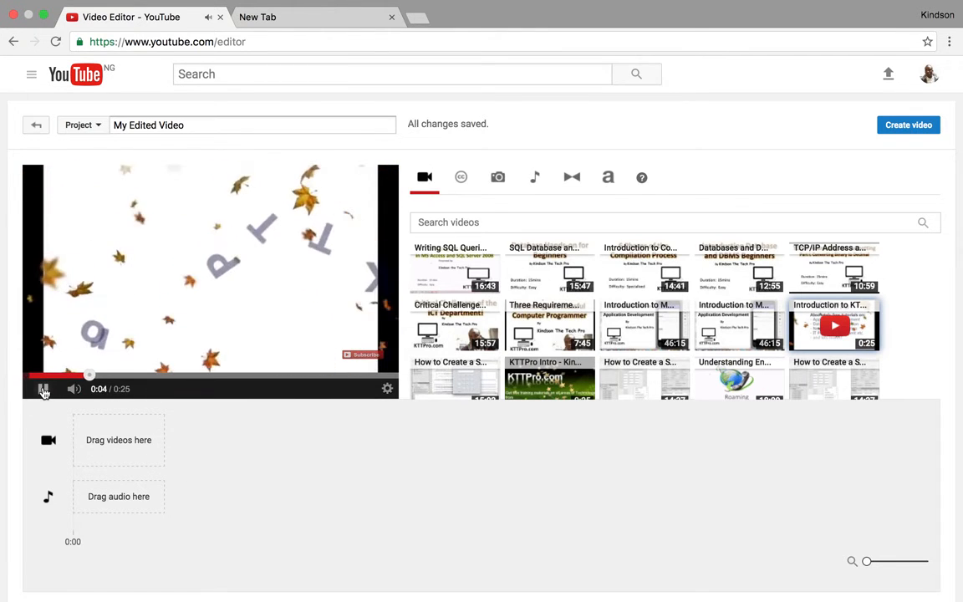
click(44, 388)
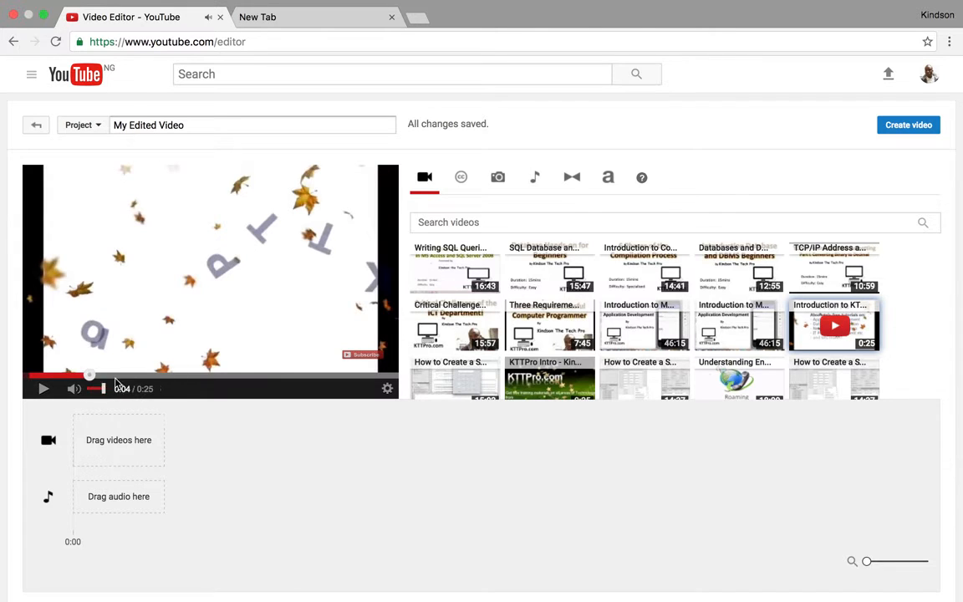
click(43, 388)
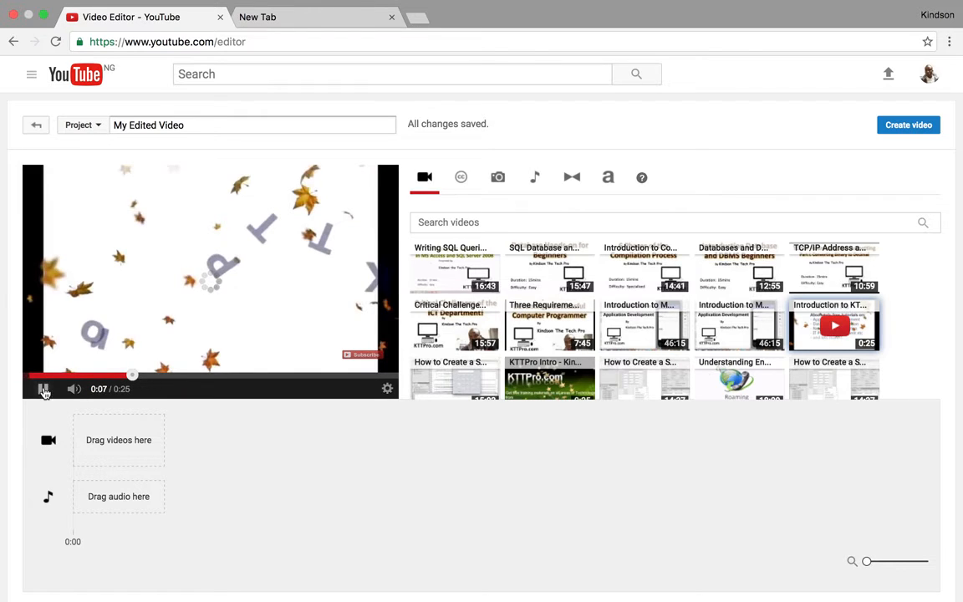
click(43, 388)
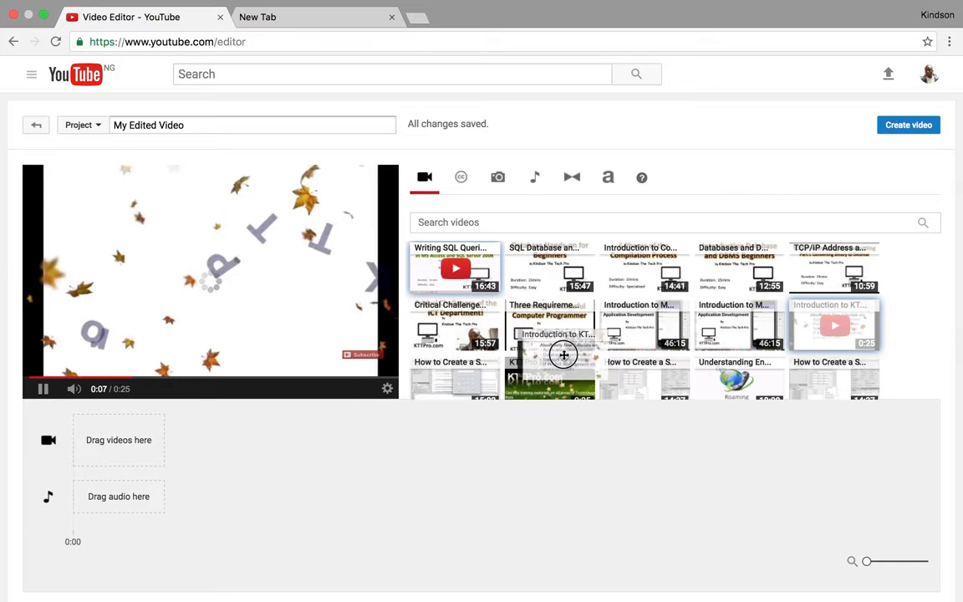
Add the 25-second KTTPro intro clip to the timeline, play it, and dismiss the Quick fixes panel
drag(835, 324, 117, 440)
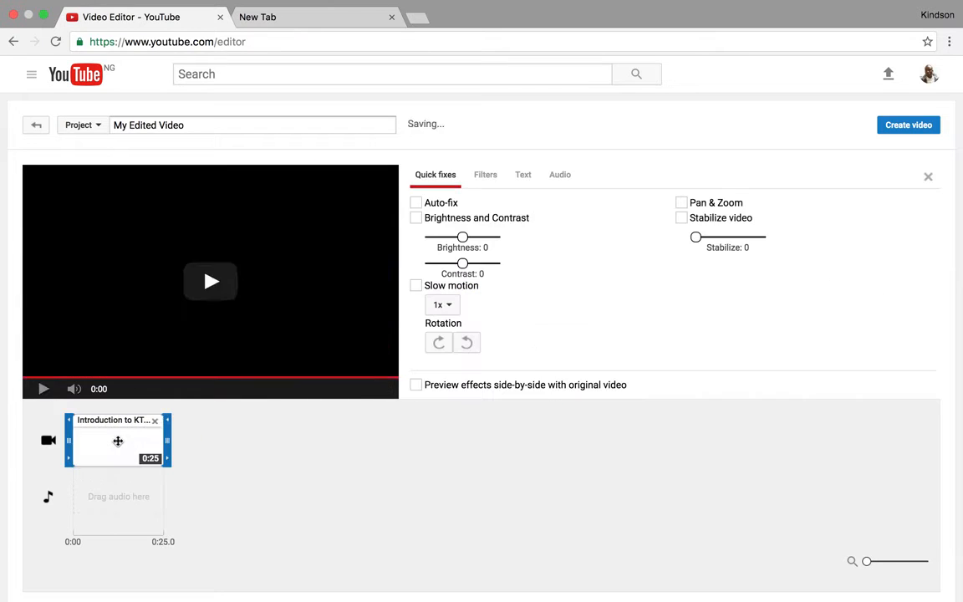
click(210, 281)
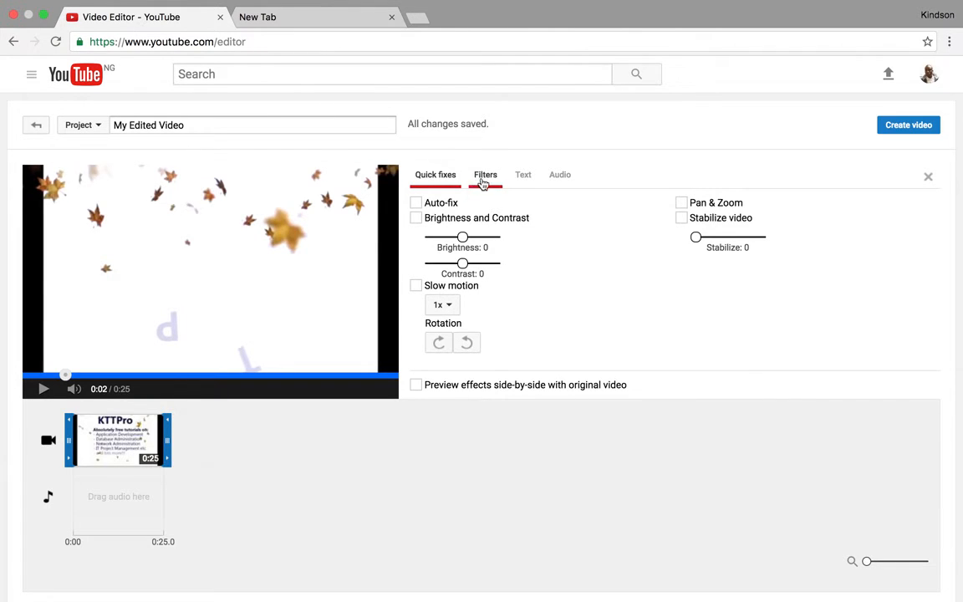
click(435, 174)
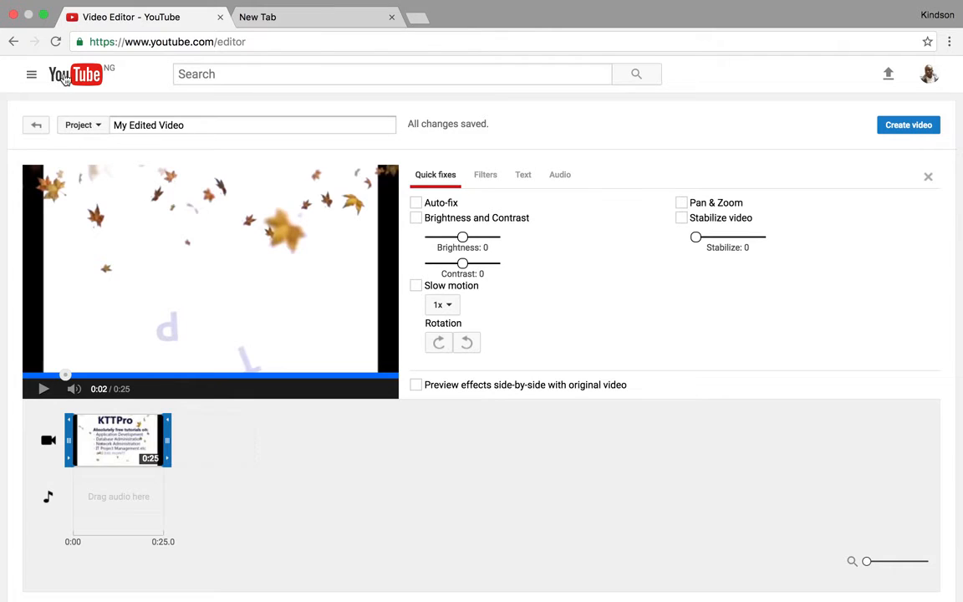
mouse_move(928, 181)
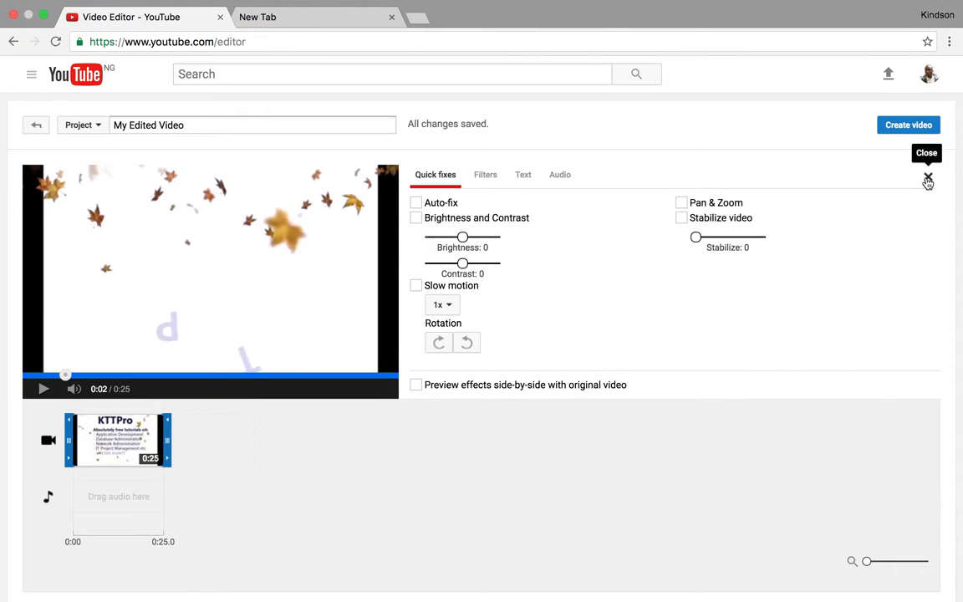
click(927, 181)
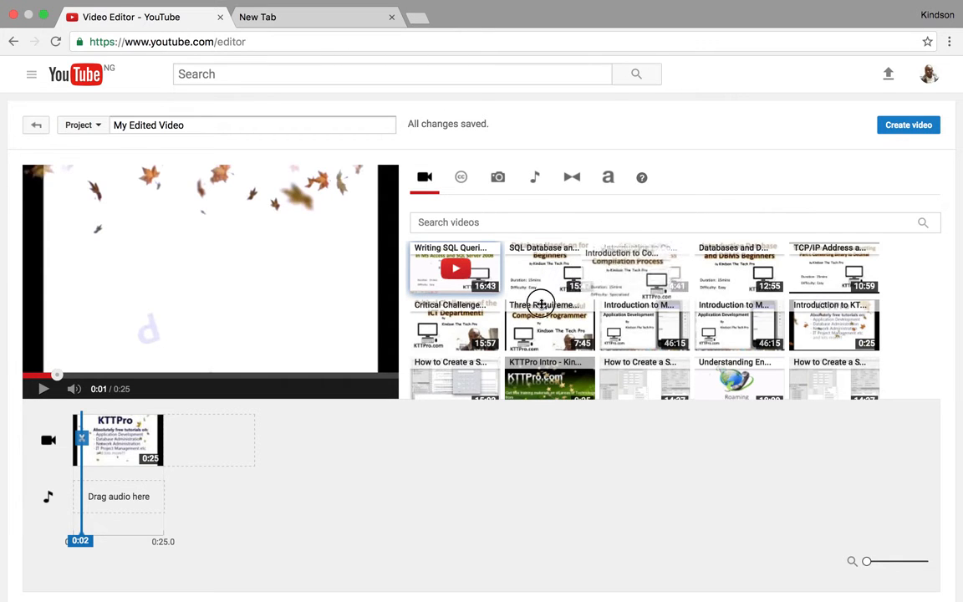
Place the 14:41 compiler lecture video on the timeline right after the intro clip
drag(623, 268, 209, 442)
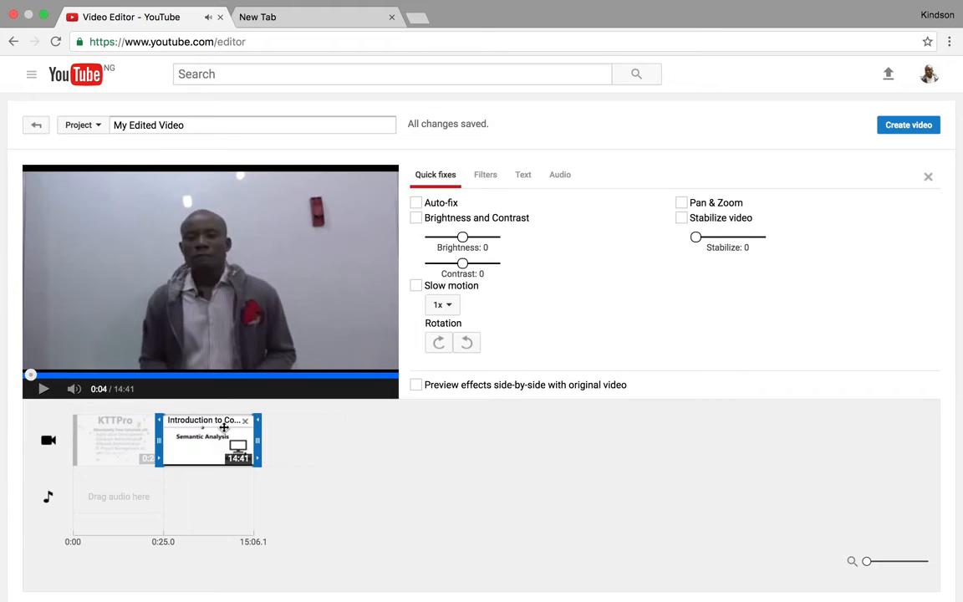
mouse_move(150, 410)
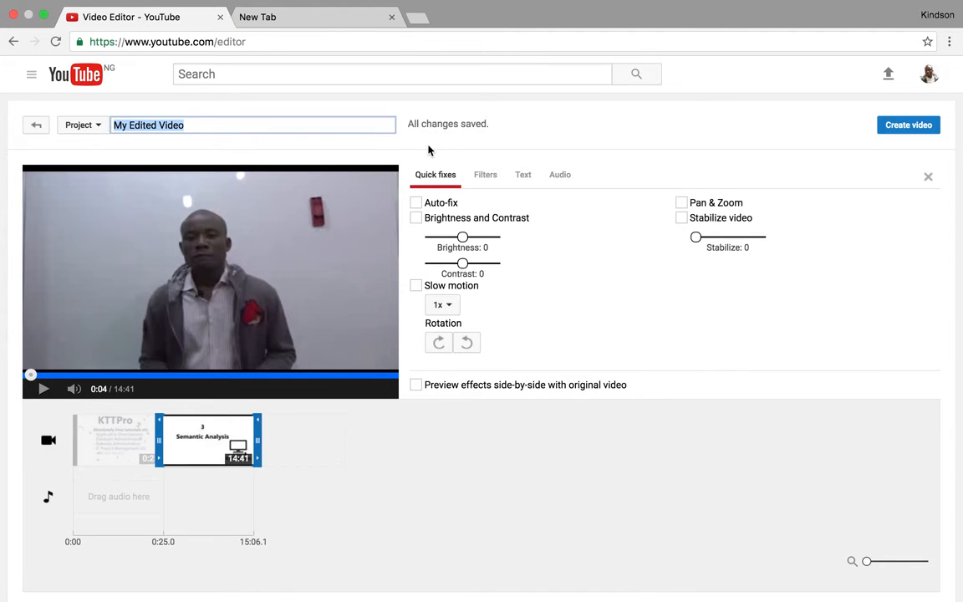
Retitle the project from 'My Edited Video' to 'Updated Compiler Construction'
text(EDi)
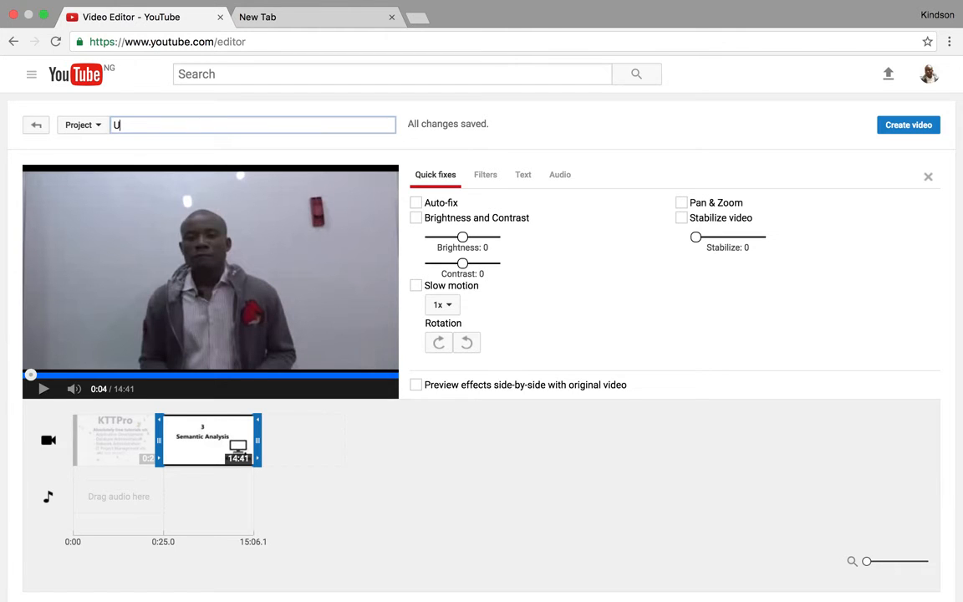
text(pdated)
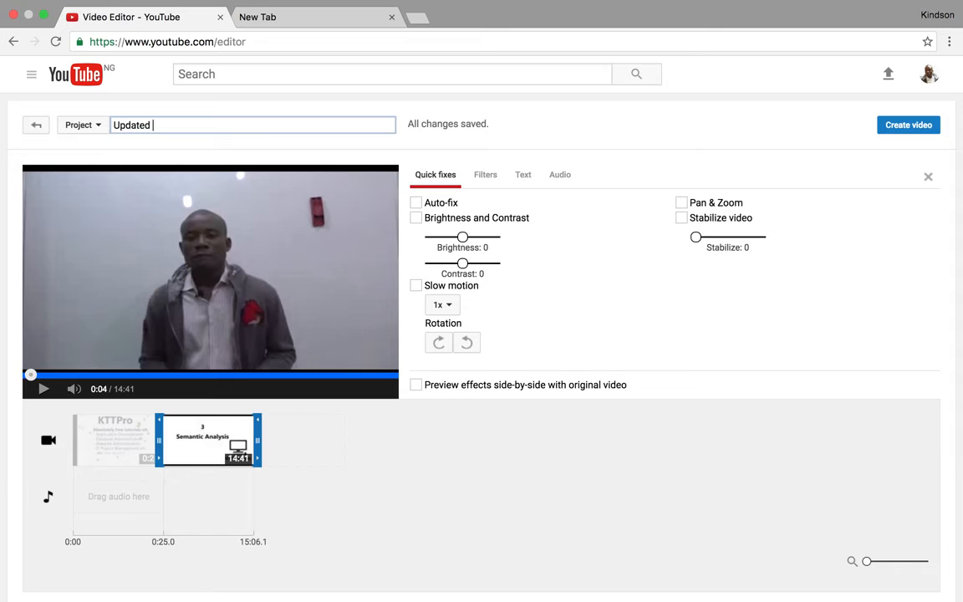
text(Compiler)
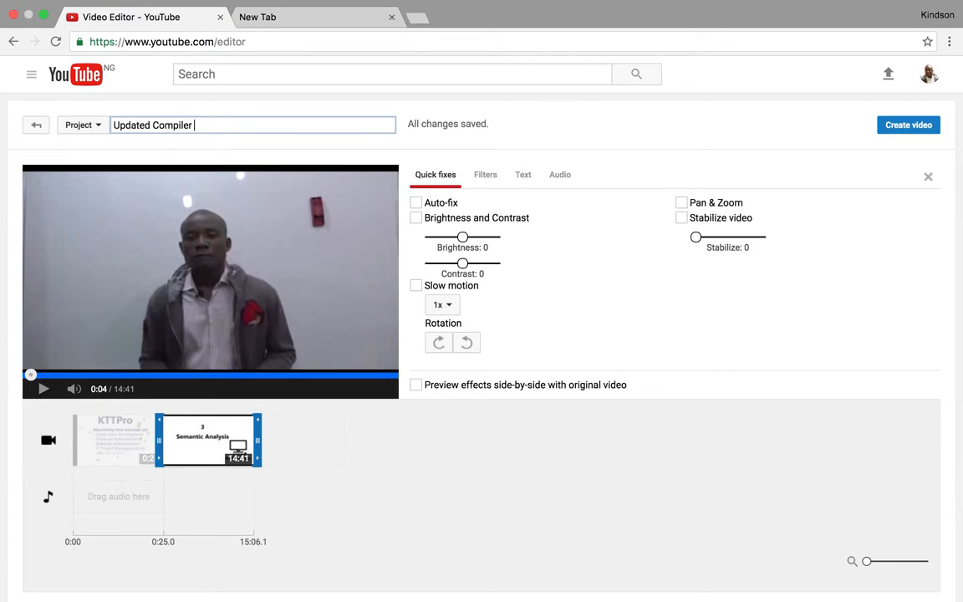
text(Constructio)
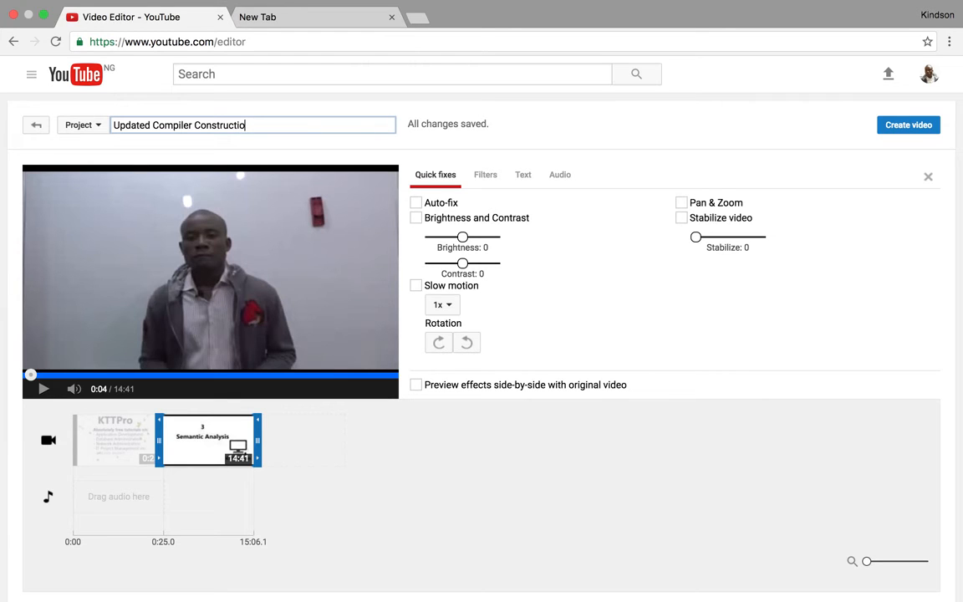
text(n)
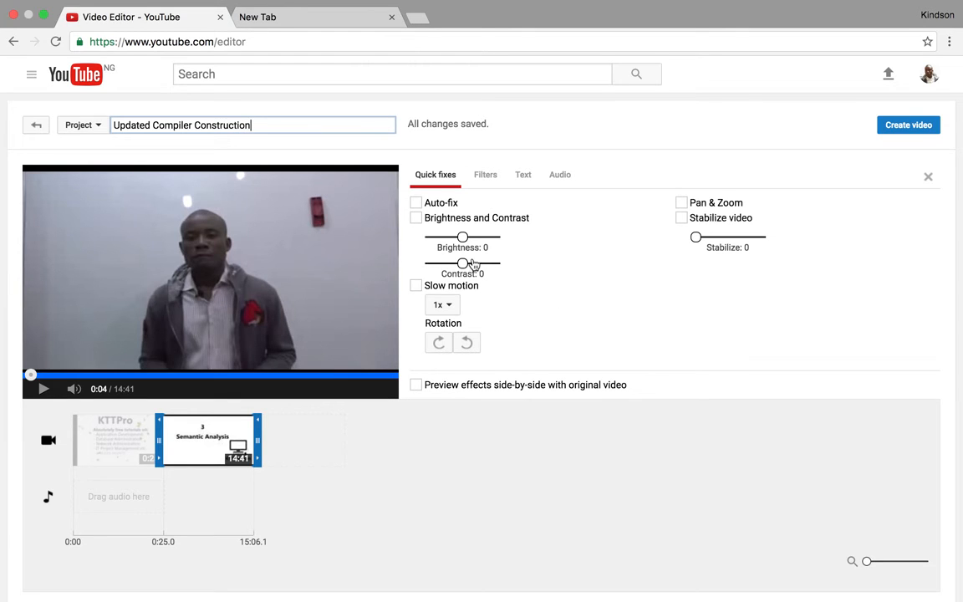
mouse_move(417, 220)
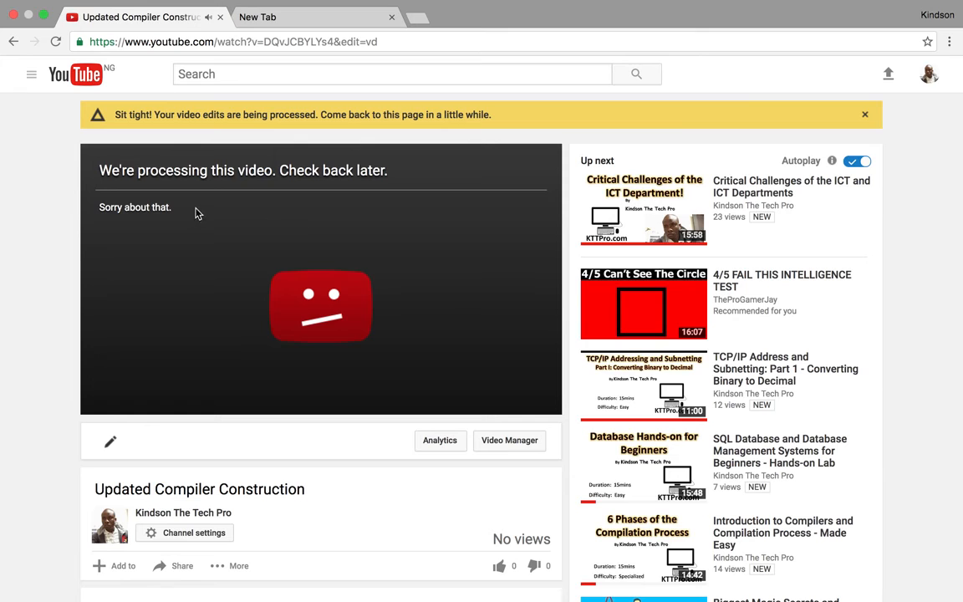
mouse_move(316, 204)
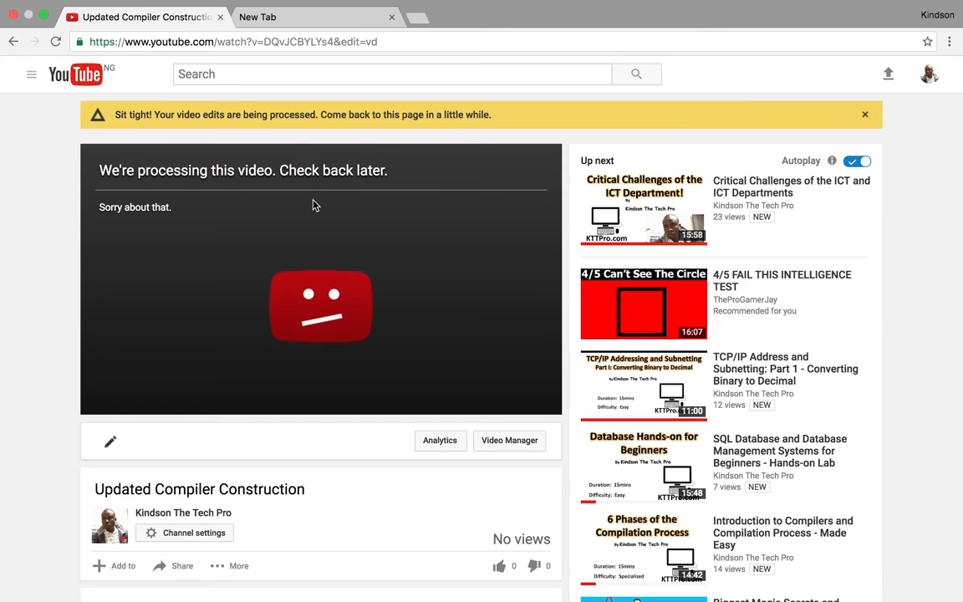
mouse_move(385, 225)
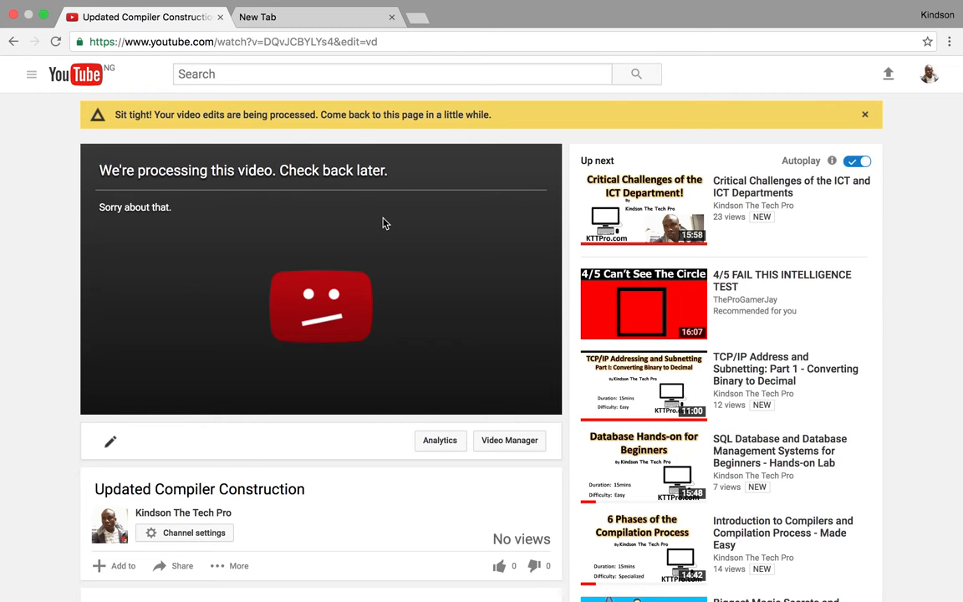
On the new video's watch page, go to its Info & Settings details for editing
scroll(down, 3)
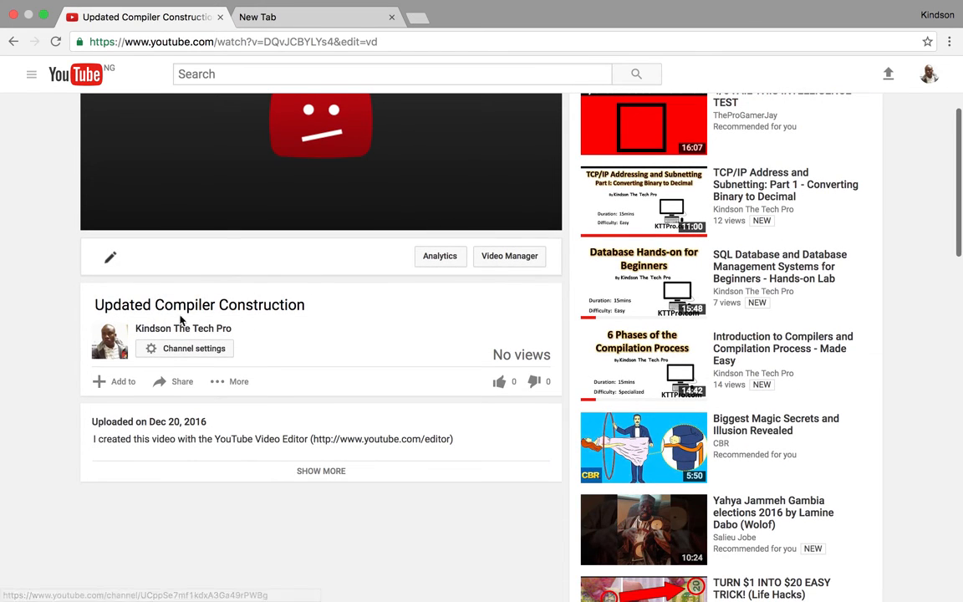
mouse_move(196, 327)
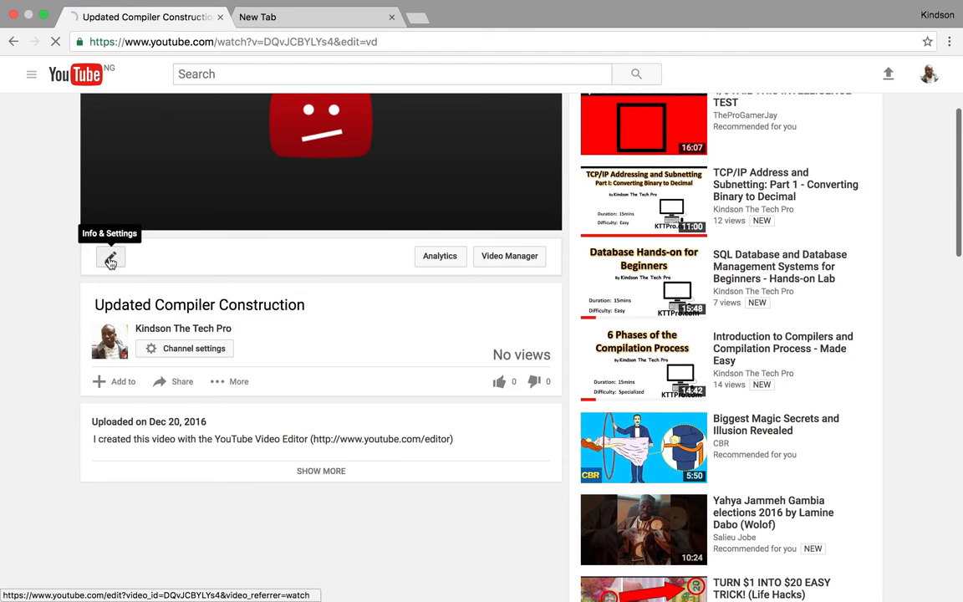
click(110, 258)
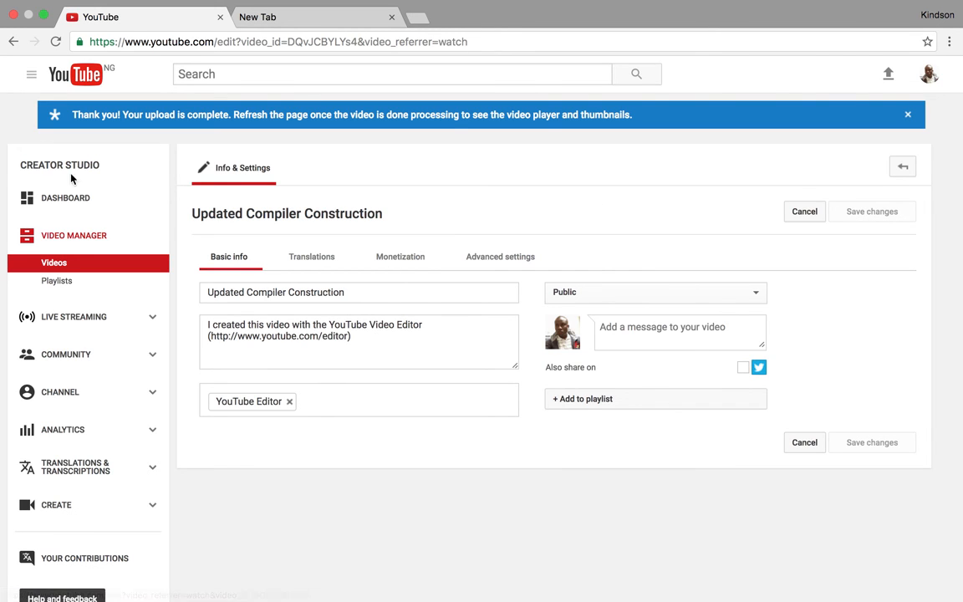
Bring up the channel account options over the video's Info & Settings page
click(930, 73)
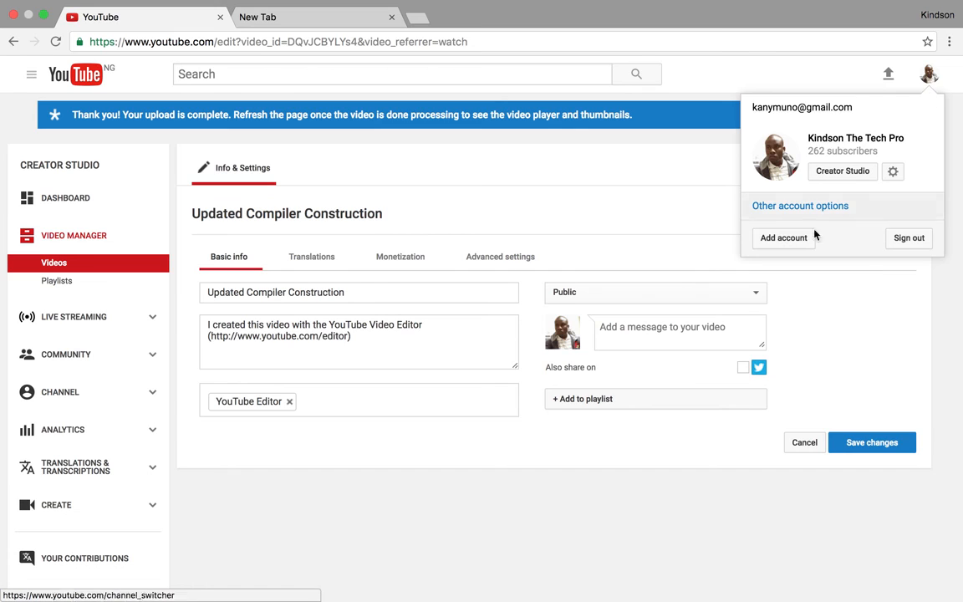
mouse_move(843, 170)
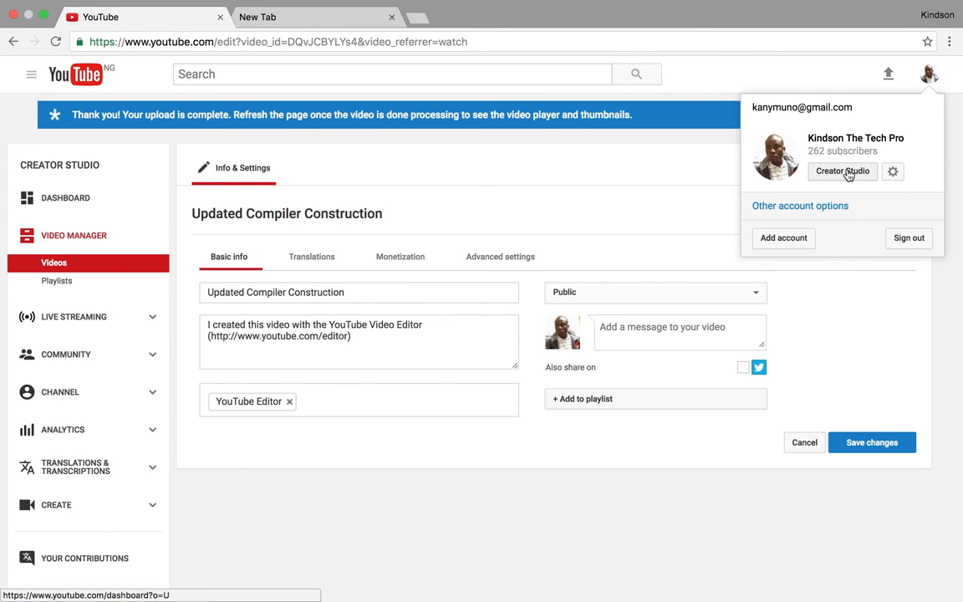
mouse_move(652, 254)
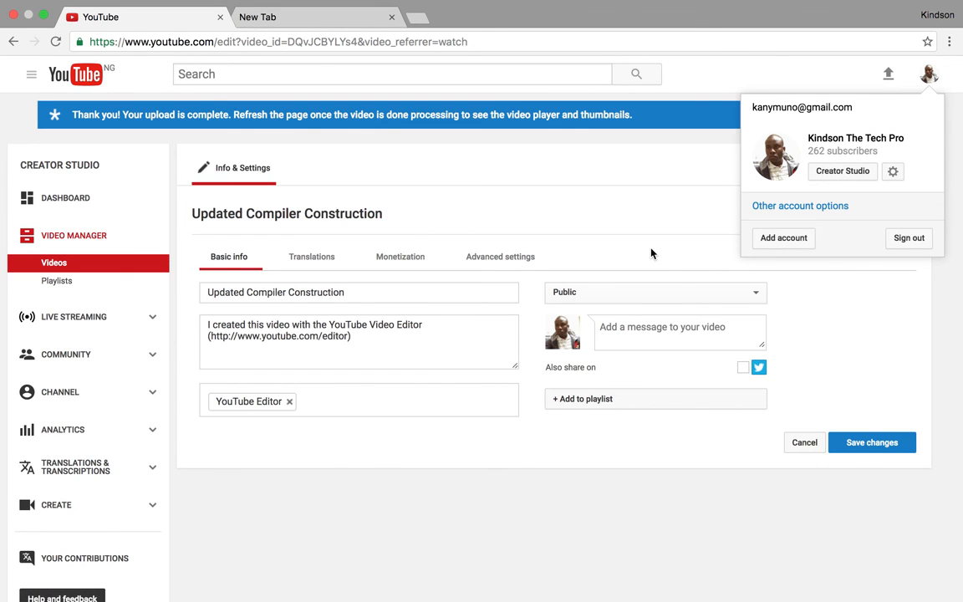
mouse_move(659, 401)
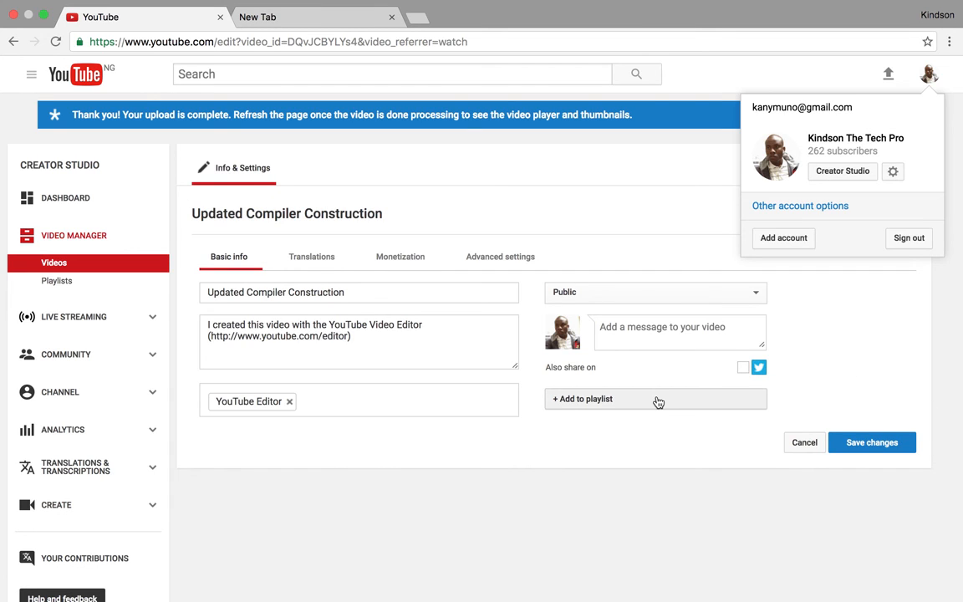